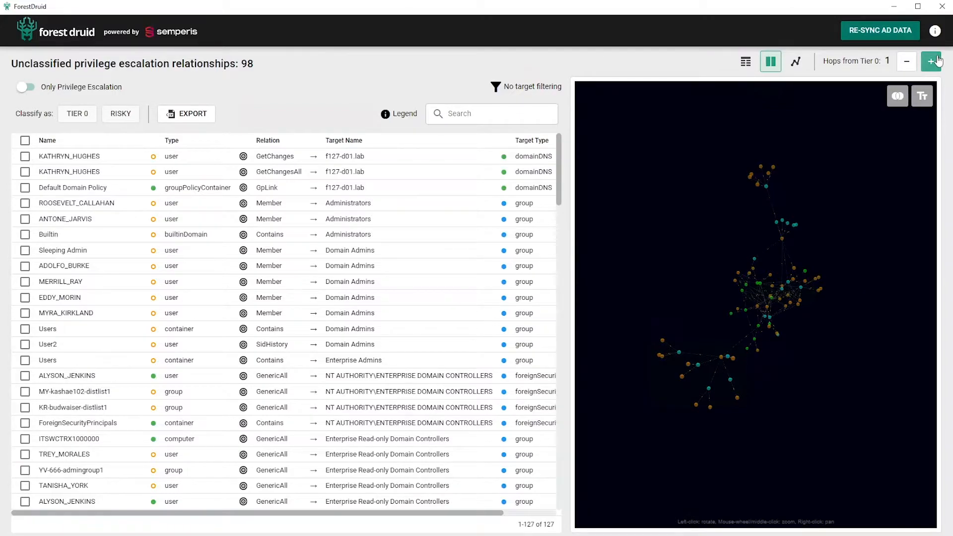
Raise Hops from Tier 0 to 2, growing the relationship list to 564 entries.
left_click(930, 61)
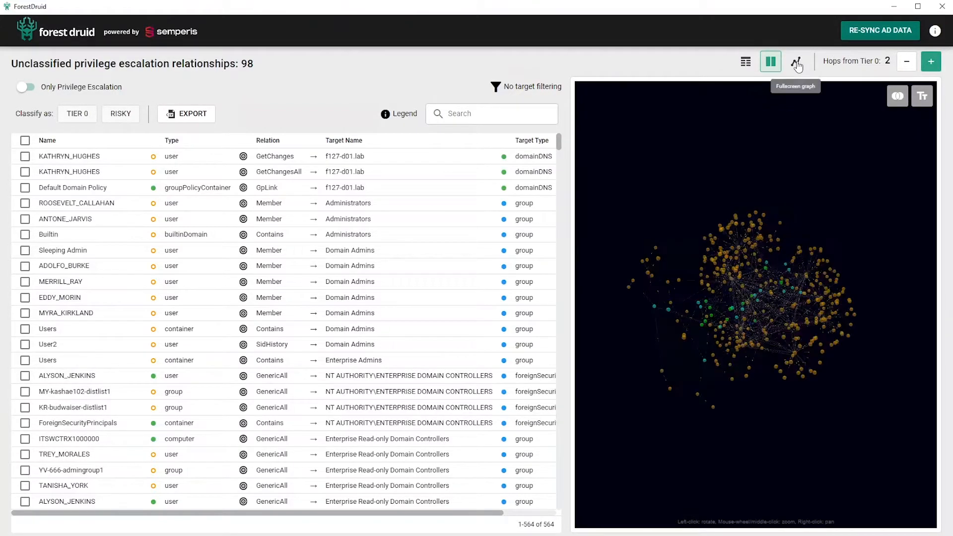
Switch to the fullscreen graph view so the two-hop graph fills the window.
left_click(795, 62)
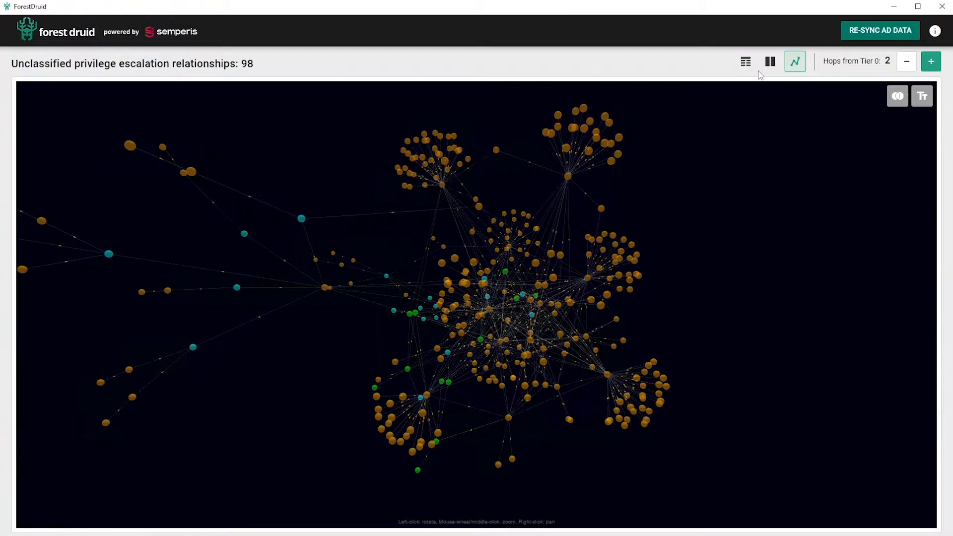
mouse_move(921, 96)
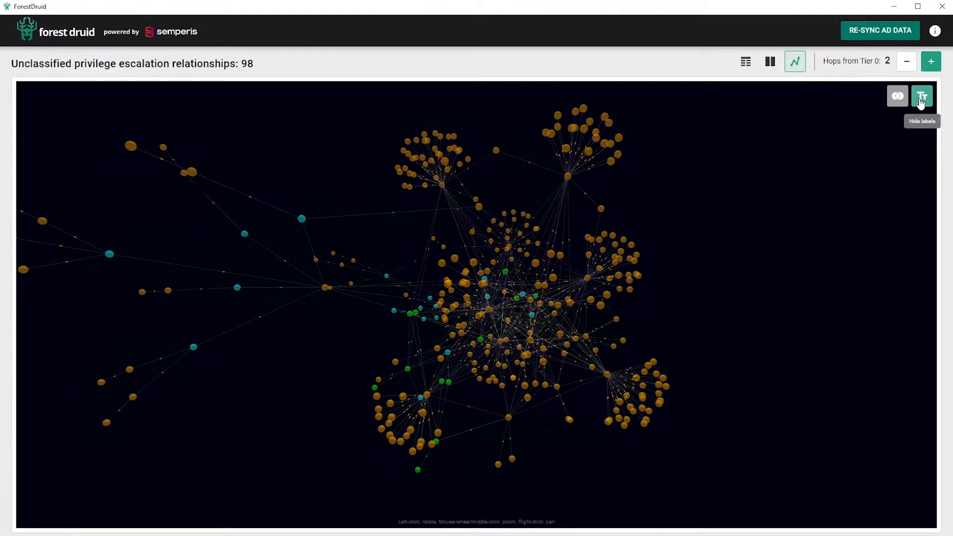
Toggle node labels on and off, restore side-by-side view, and reduce hops to 1 (127 entries).
left_click(922, 96)
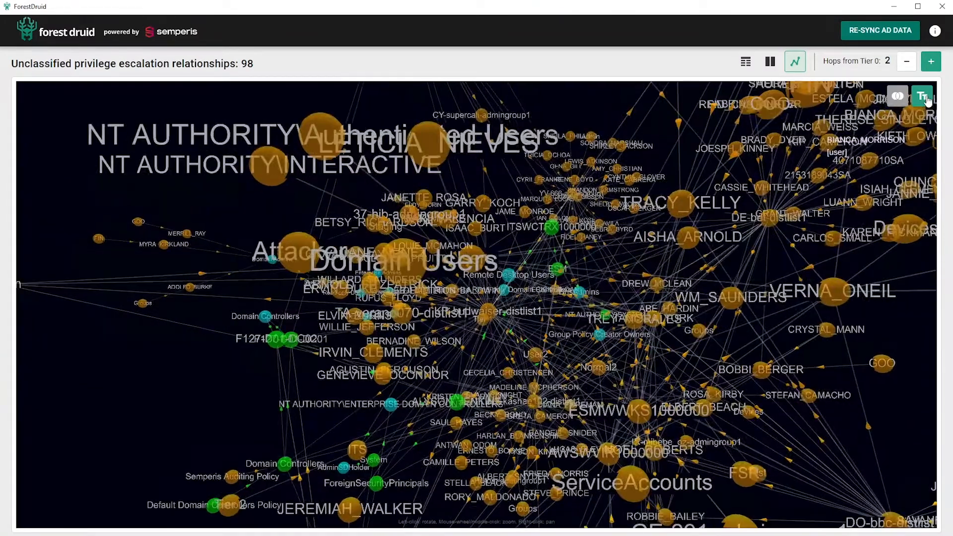
left_click(921, 97)
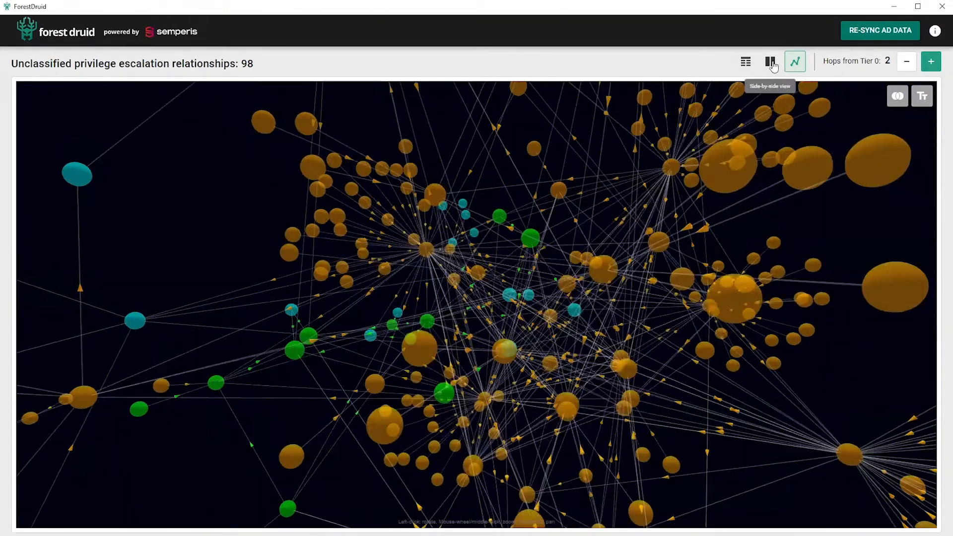
left_click(771, 62)
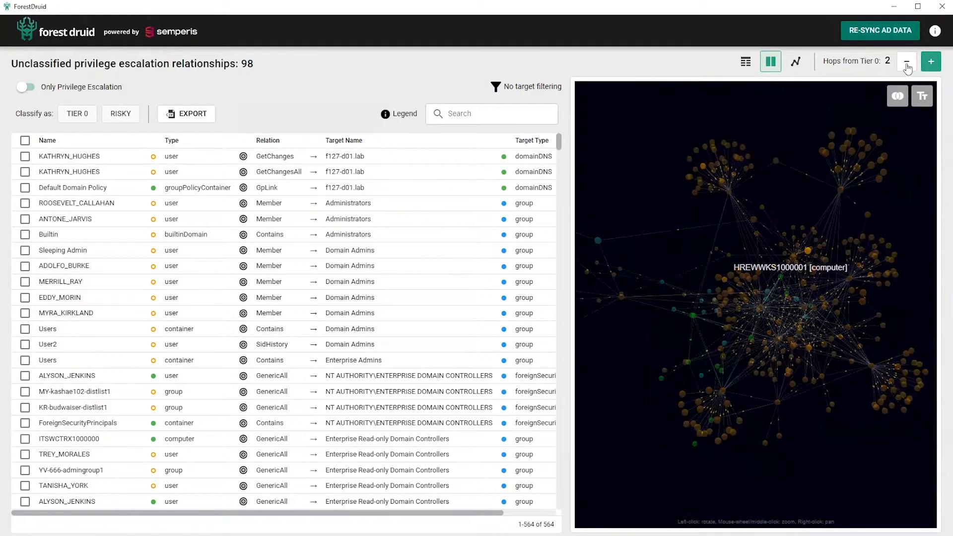
left_click(907, 61)
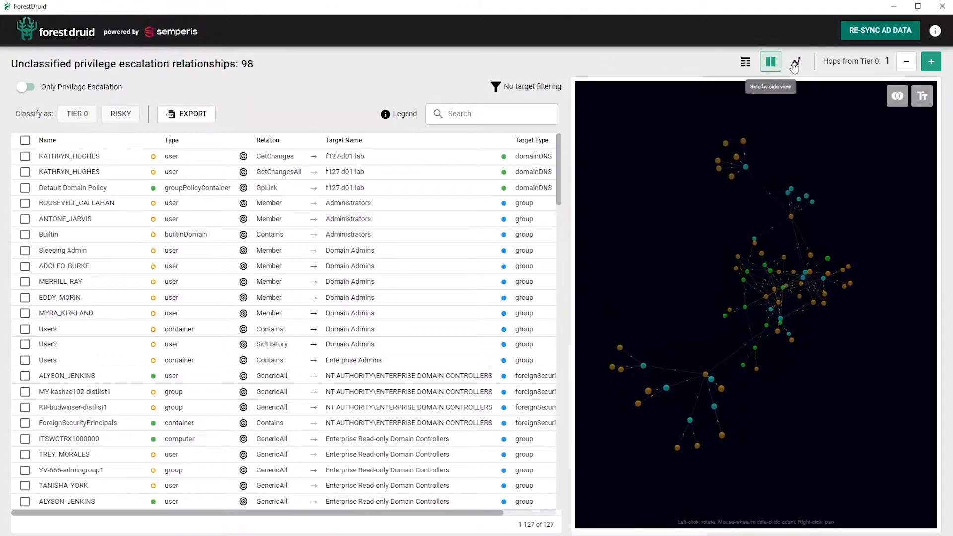
Show the one-hop Tier 0 graph fullscreen and hover nodes to read their names.
left_click(794, 61)
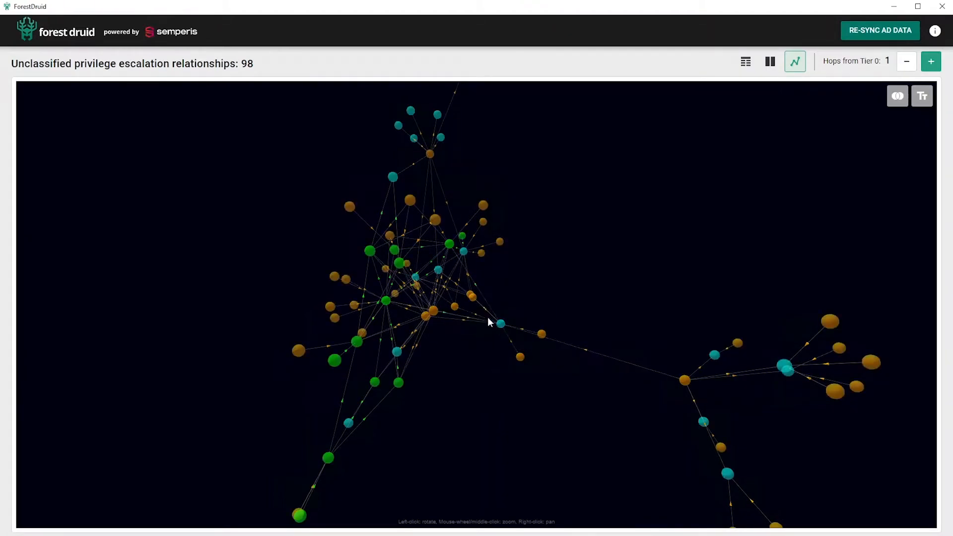
mouse_move(470, 299)
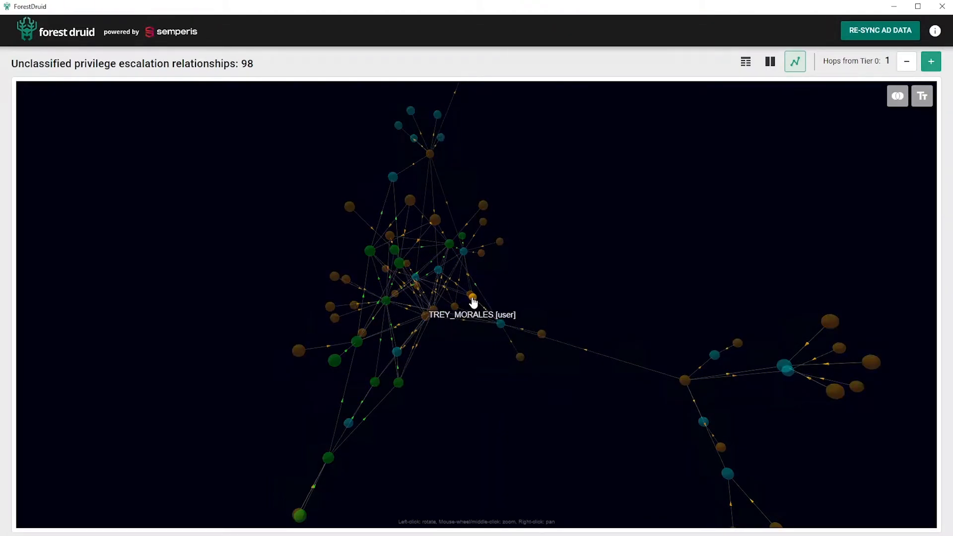
mouse_move(349, 206)
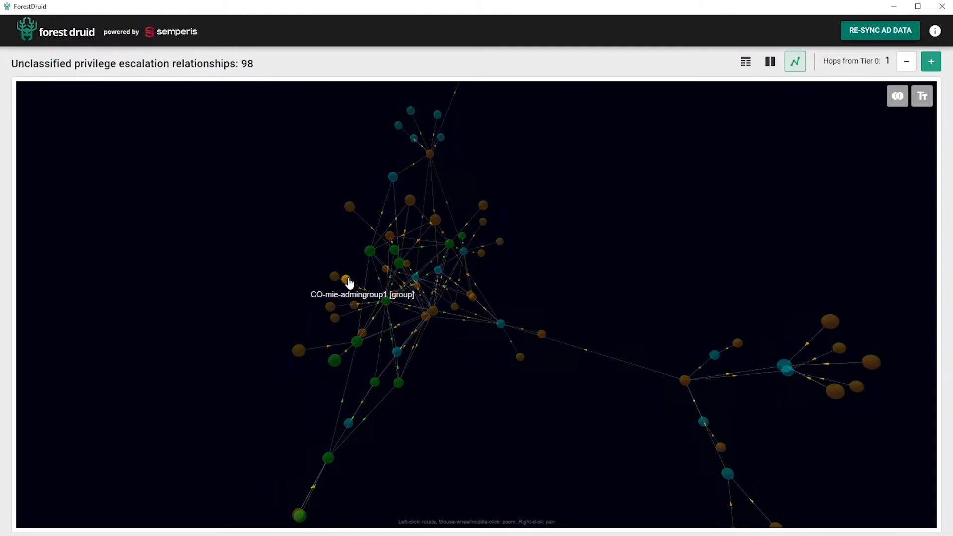
mouse_move(364, 296)
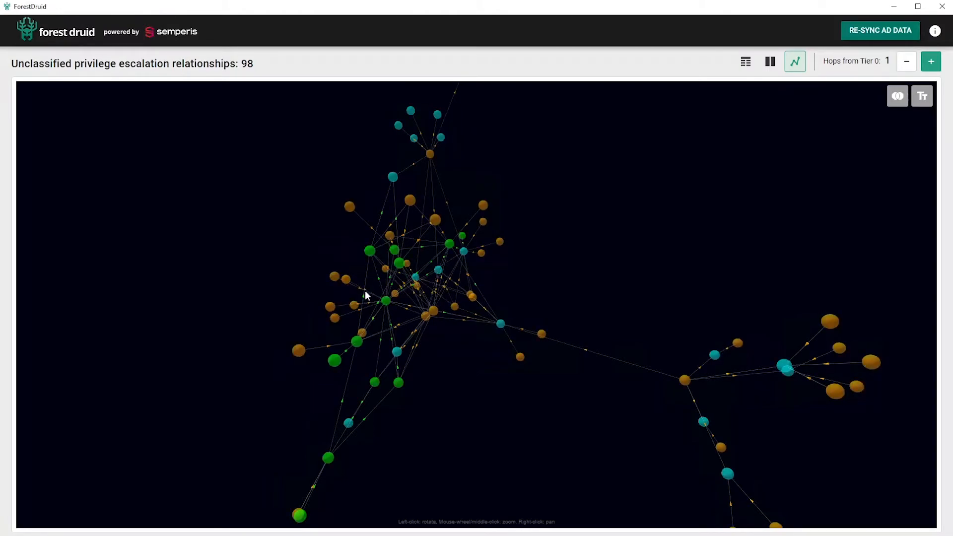
mouse_move(386, 302)
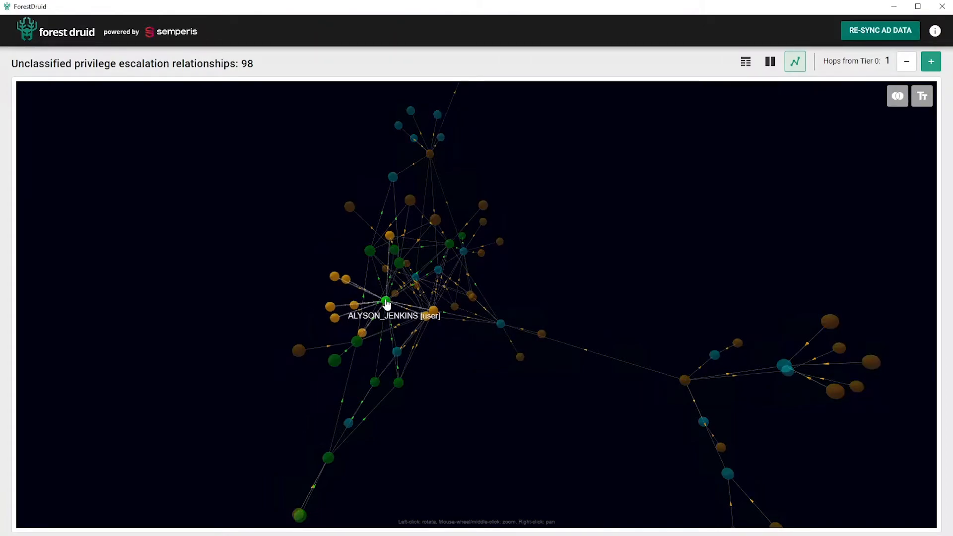
Switch to table view showing only the 127-entry relationship list and scroll through it.
left_click(746, 61)
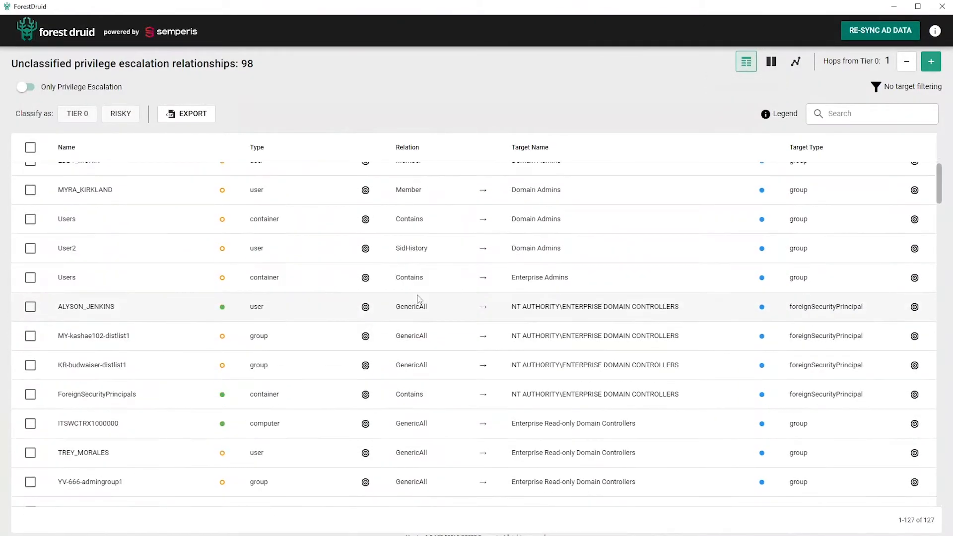
scroll("down", 3)
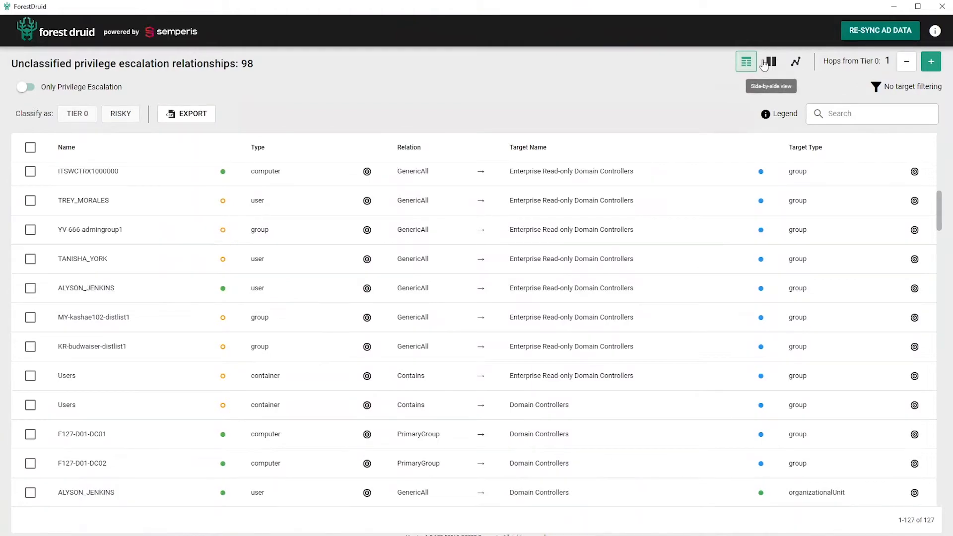
mouse_move(771, 62)
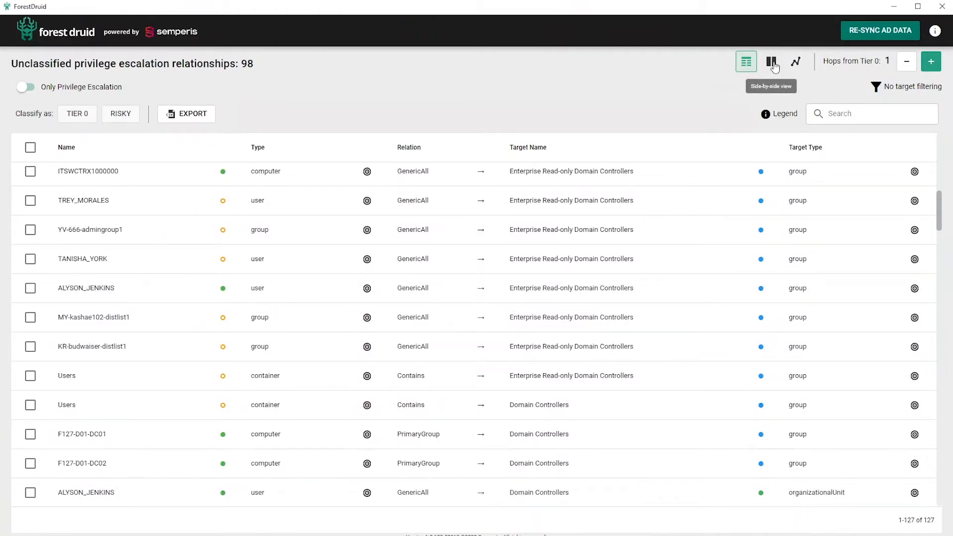